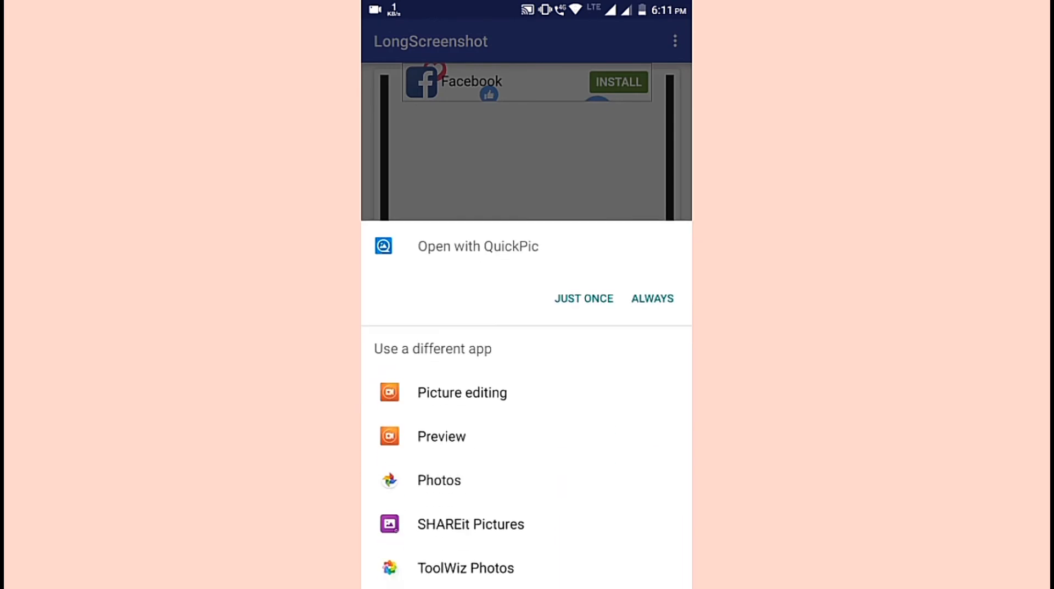
- Open the stitched long screenshot in QuickPic just once
click(583, 298)
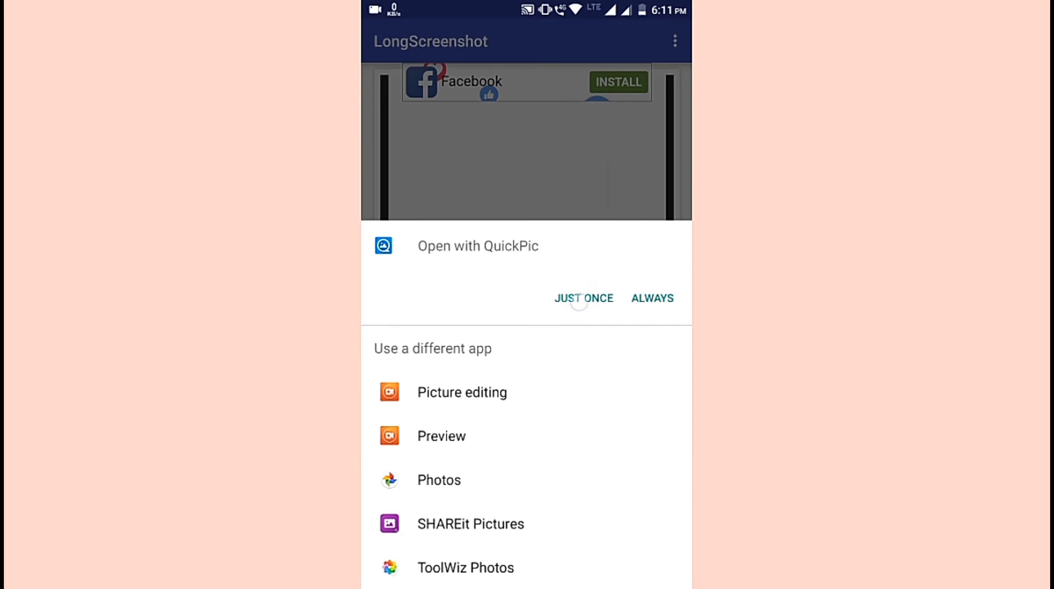
click(584, 298)
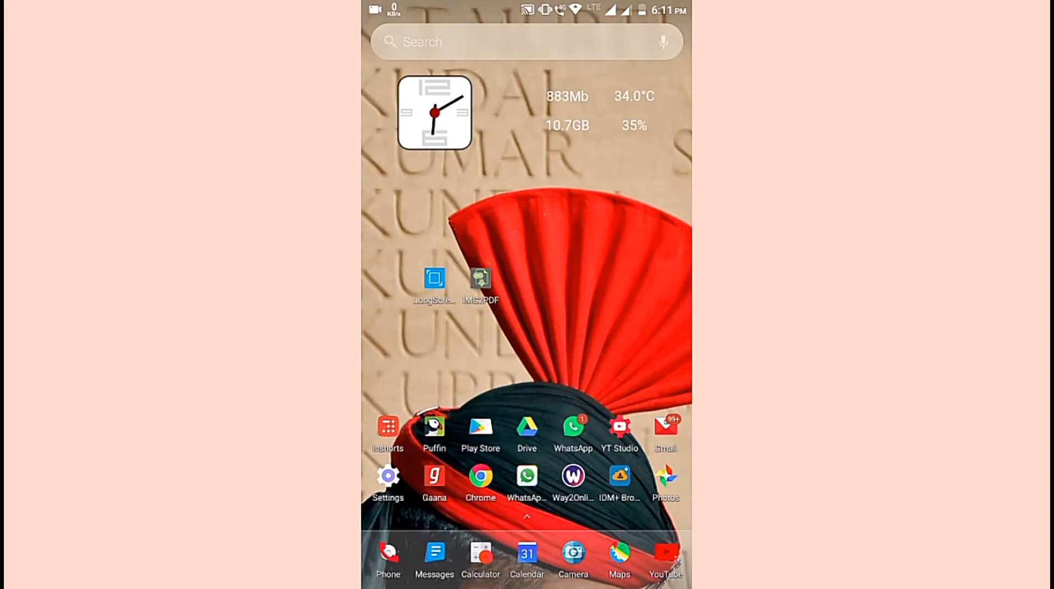
- Launch IMG2PDF, add the LongScreenshot album image, and name the PDF 'andro wintricks'
click(480, 281)
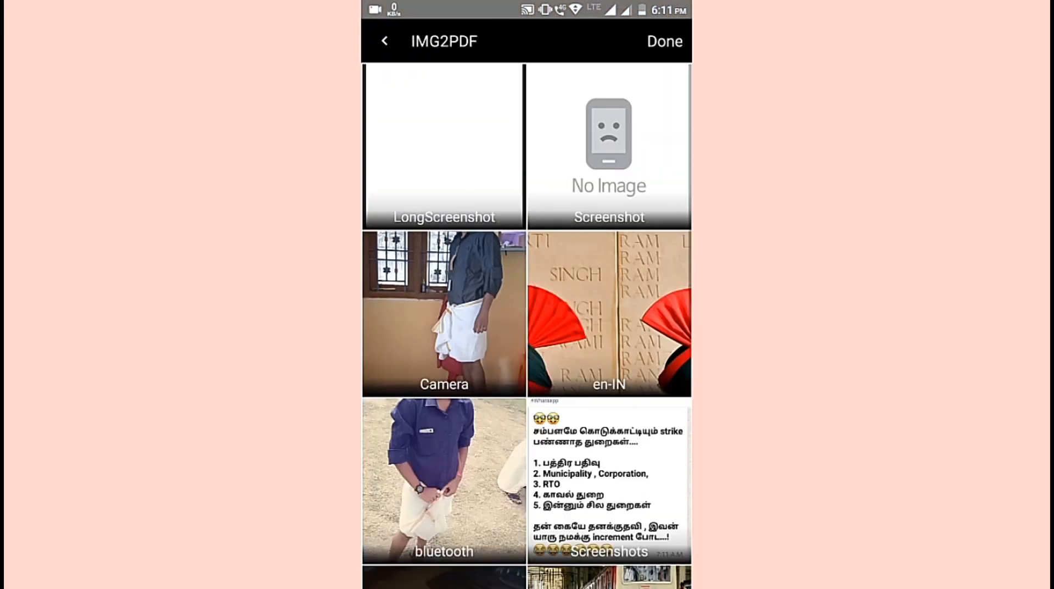
click(664, 42)
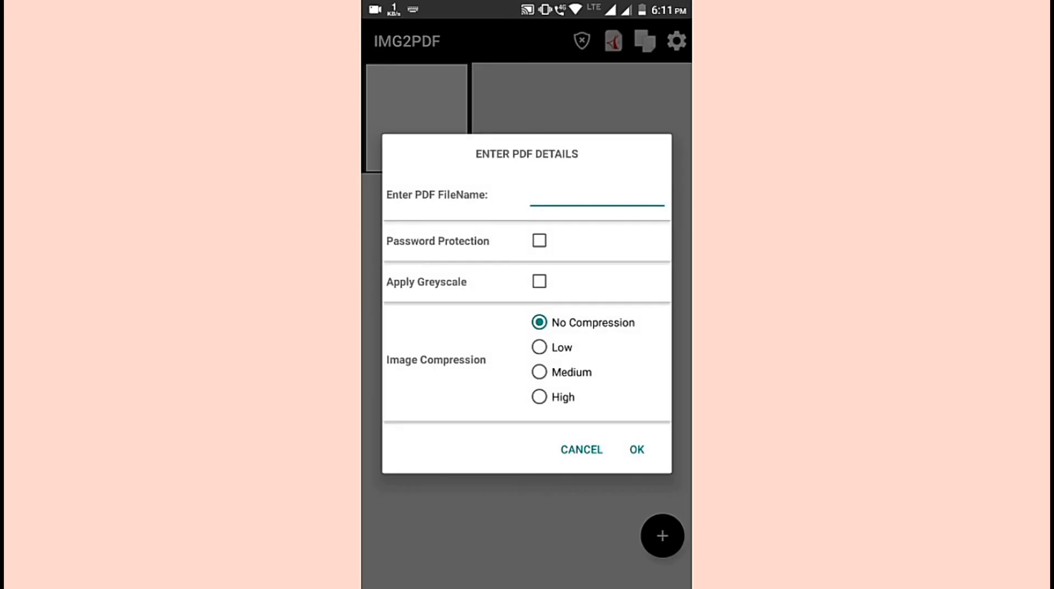
text(andro wintric)
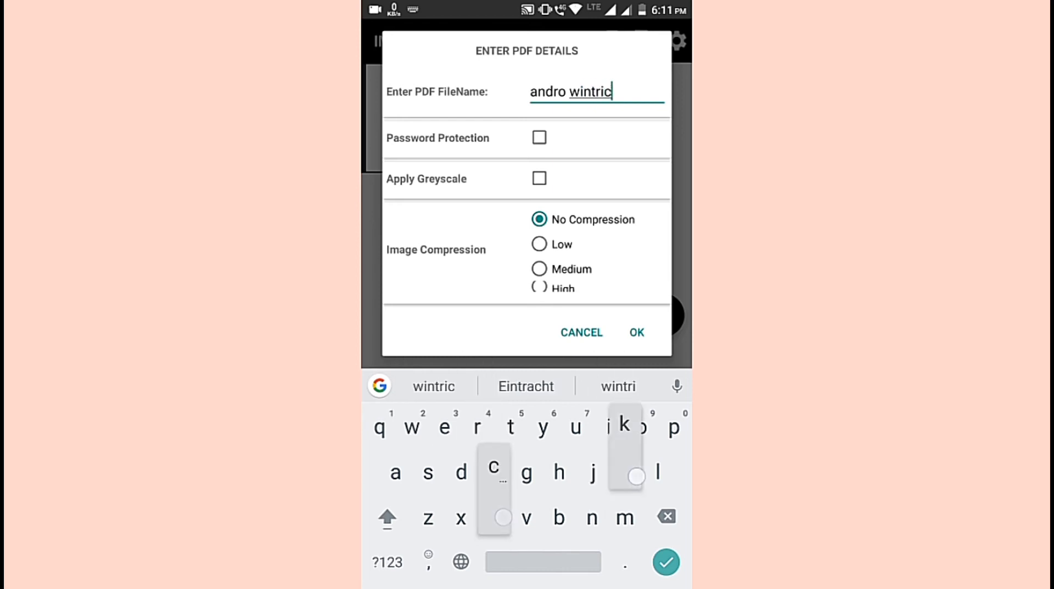
text(ks)
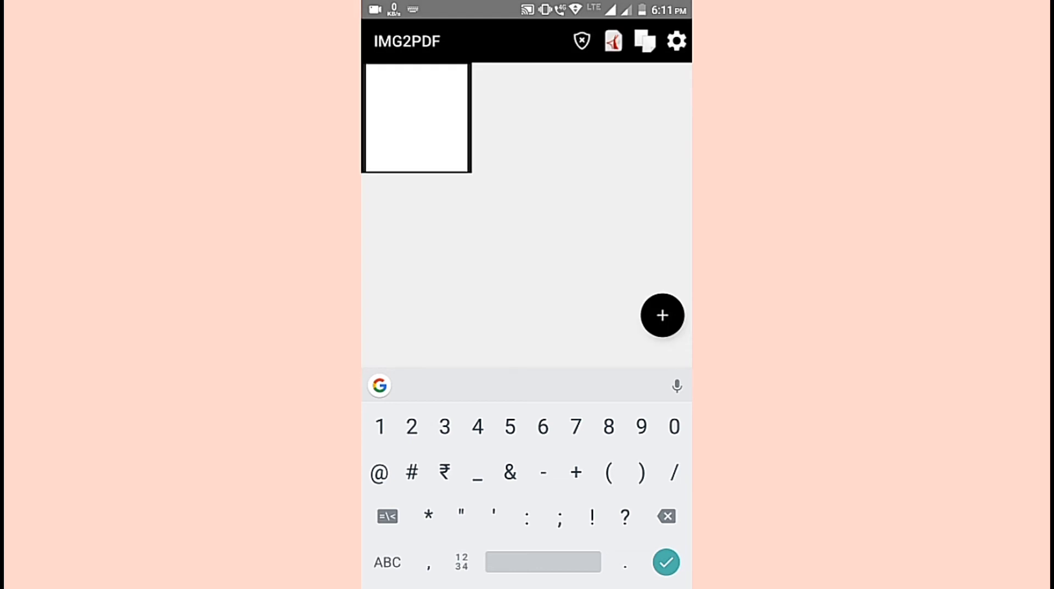
- Create 'andro wintricks 02.pdf' and view it once in Drive PDF Viewer
click(666, 562)
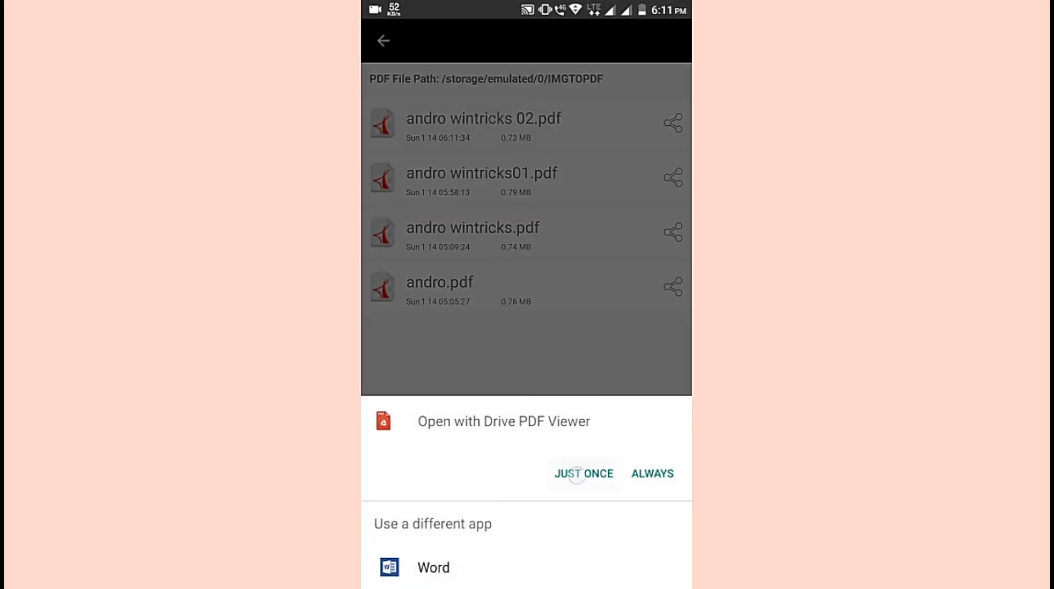
click(583, 473)
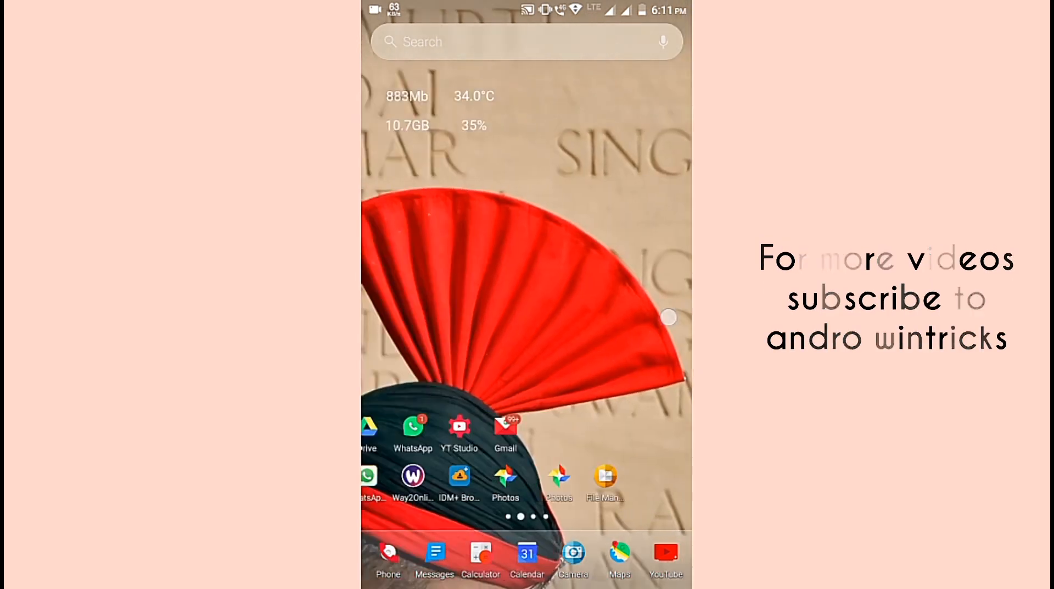
scroll(left, 3)
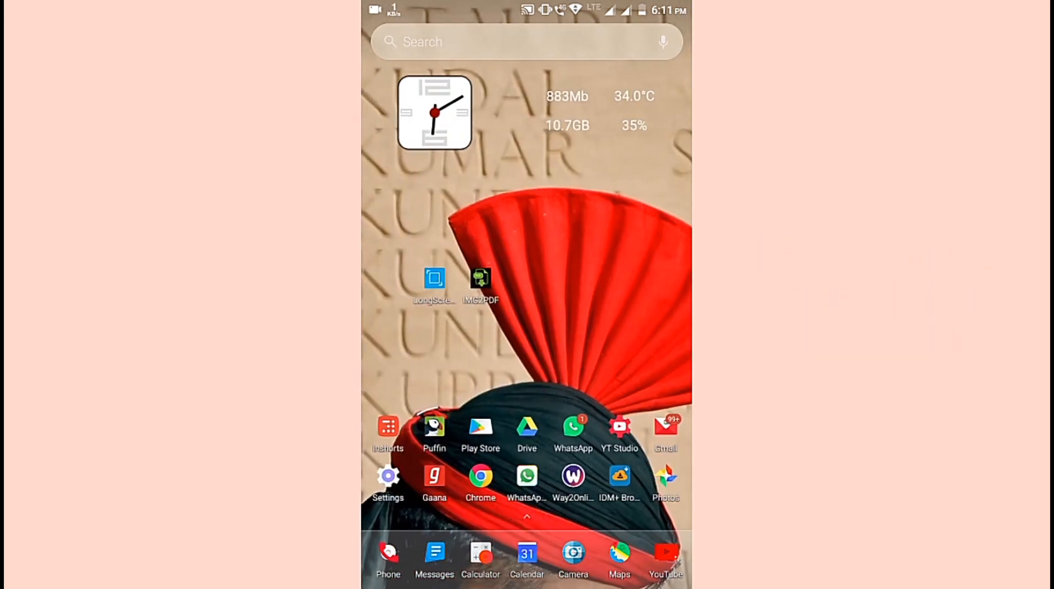